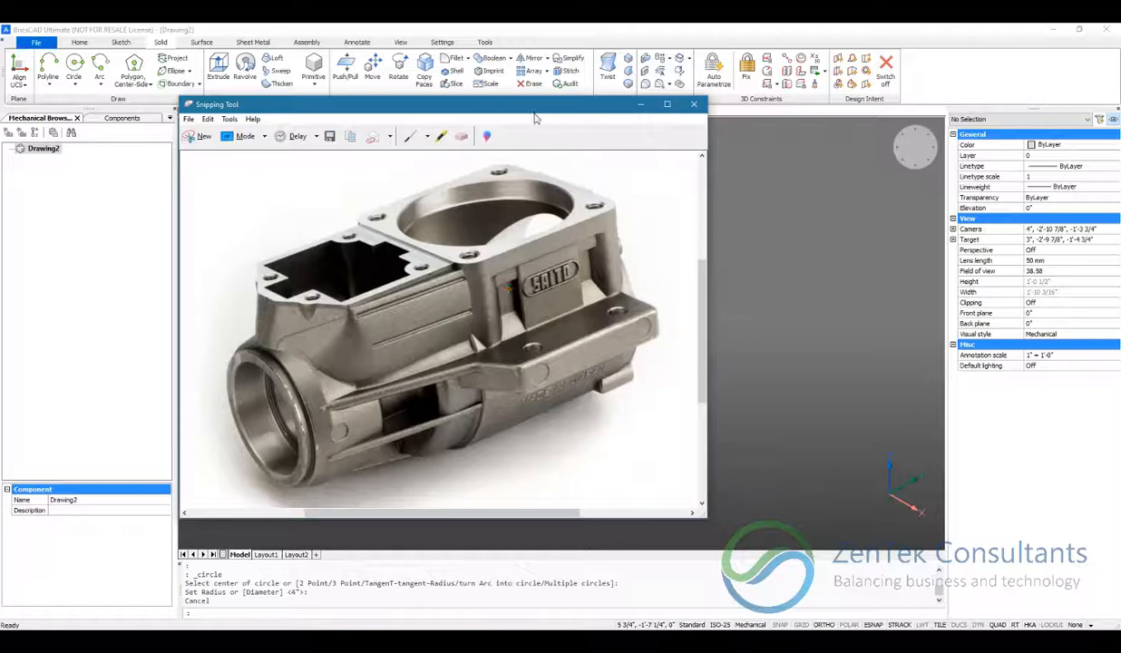
Dismiss the crankcase reference photo so only the extruded solid cylinder remains
click(693, 103)
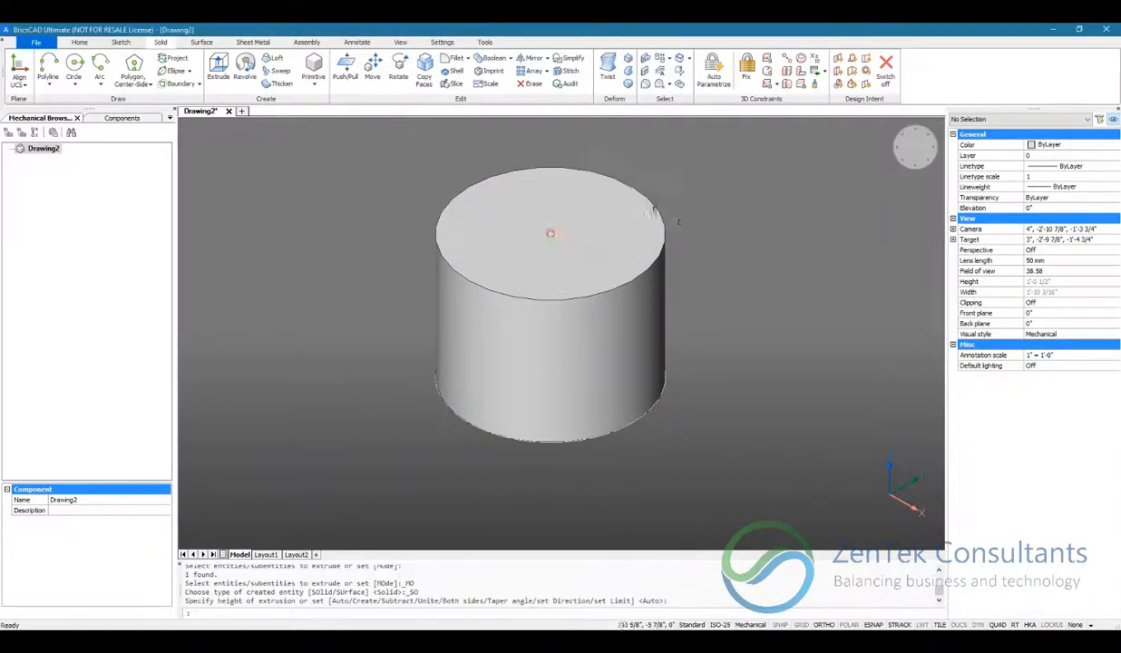
Raise two narrower tiers on the cylinder by offsetting each top circle inward and extruding it up
click(552, 232)
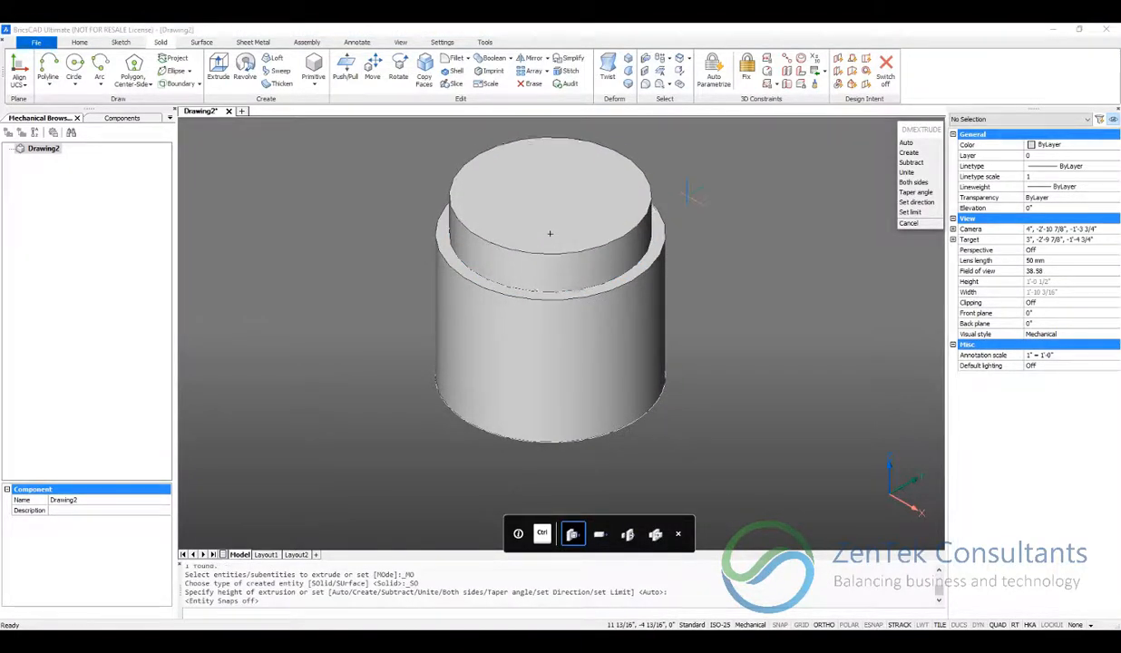
click(547, 234)
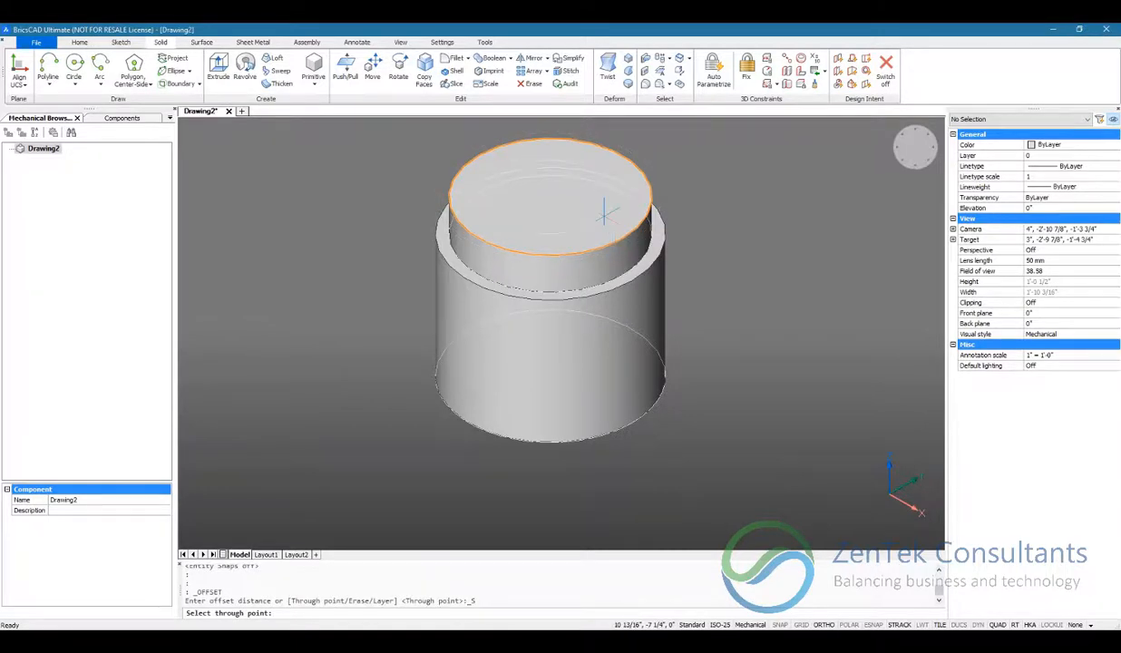
click(548, 190)
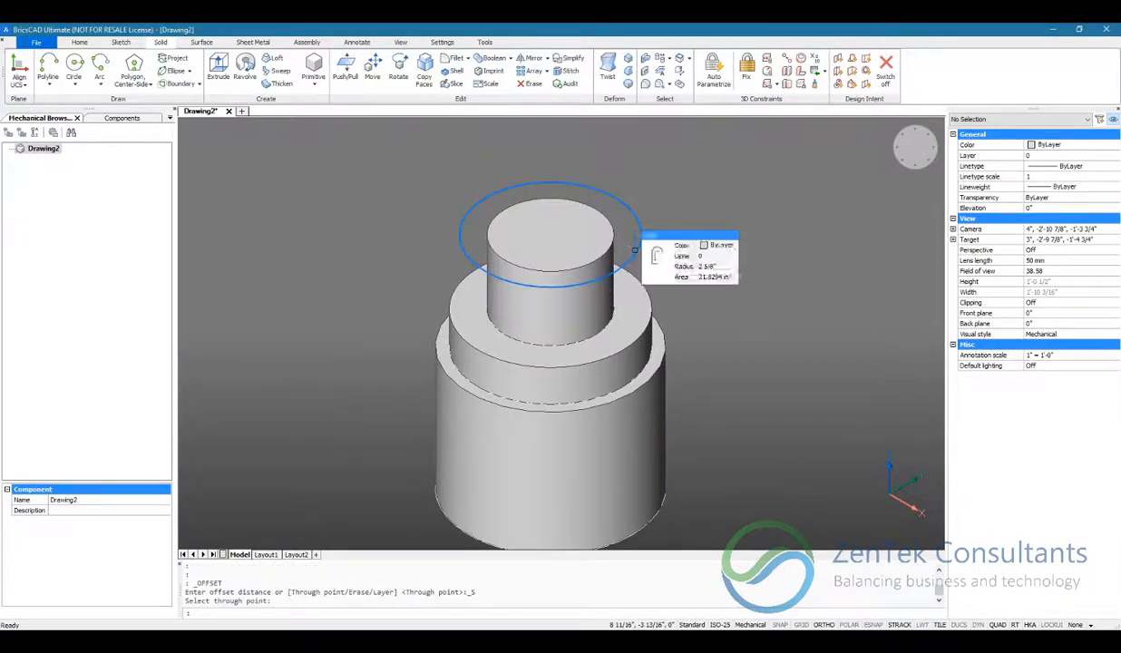
click(217, 69)
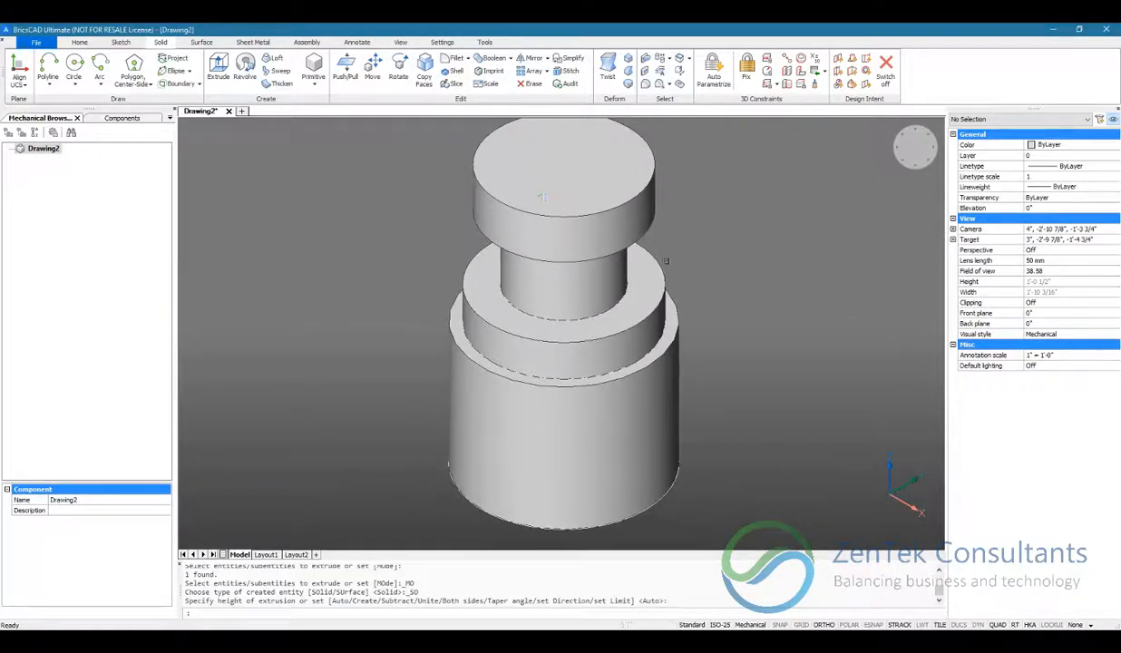
click(345, 65)
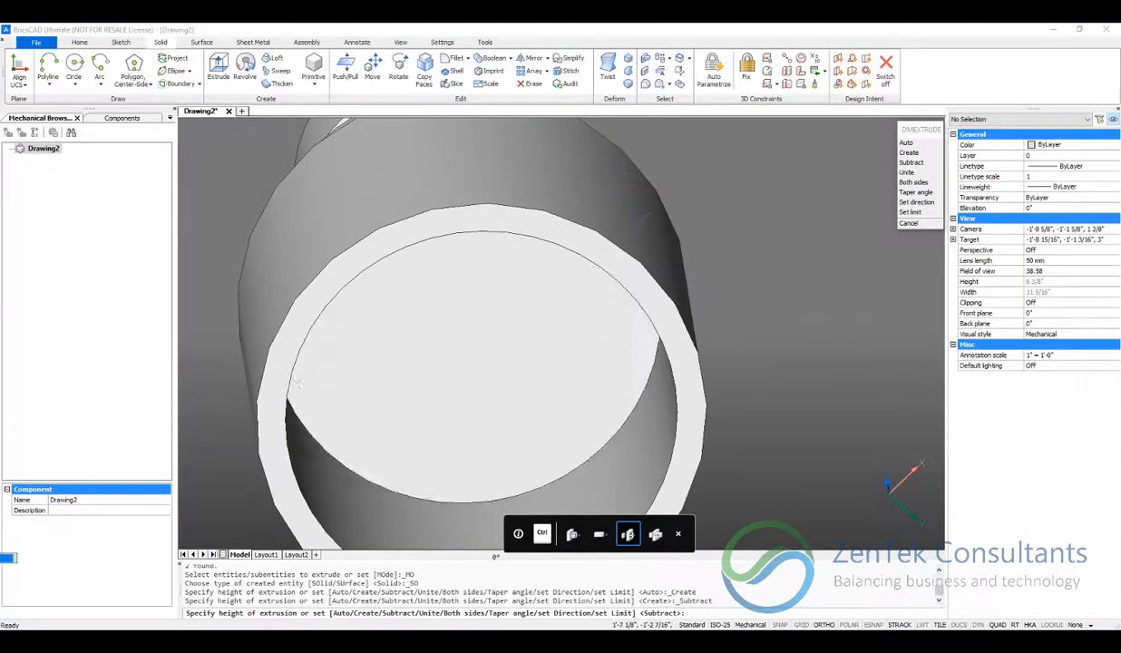
Bore out the body's bottom and top ends with subtractive extrusions of the inner circles
click(558, 453)
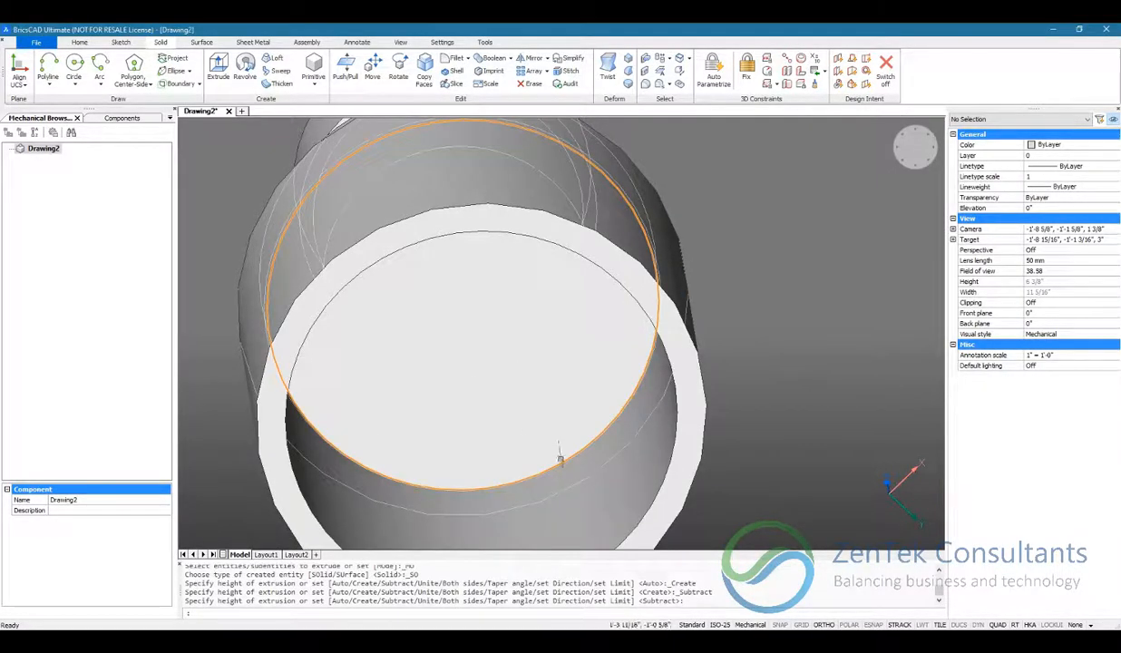
drag(558, 453, 555, 406)
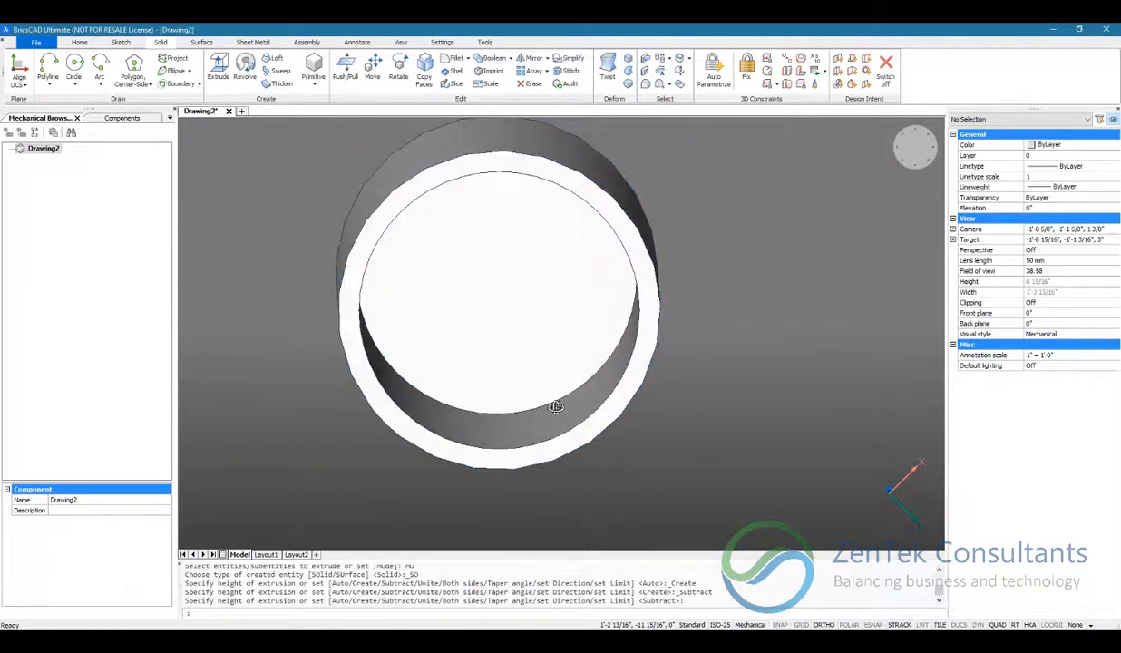
click(522, 414)
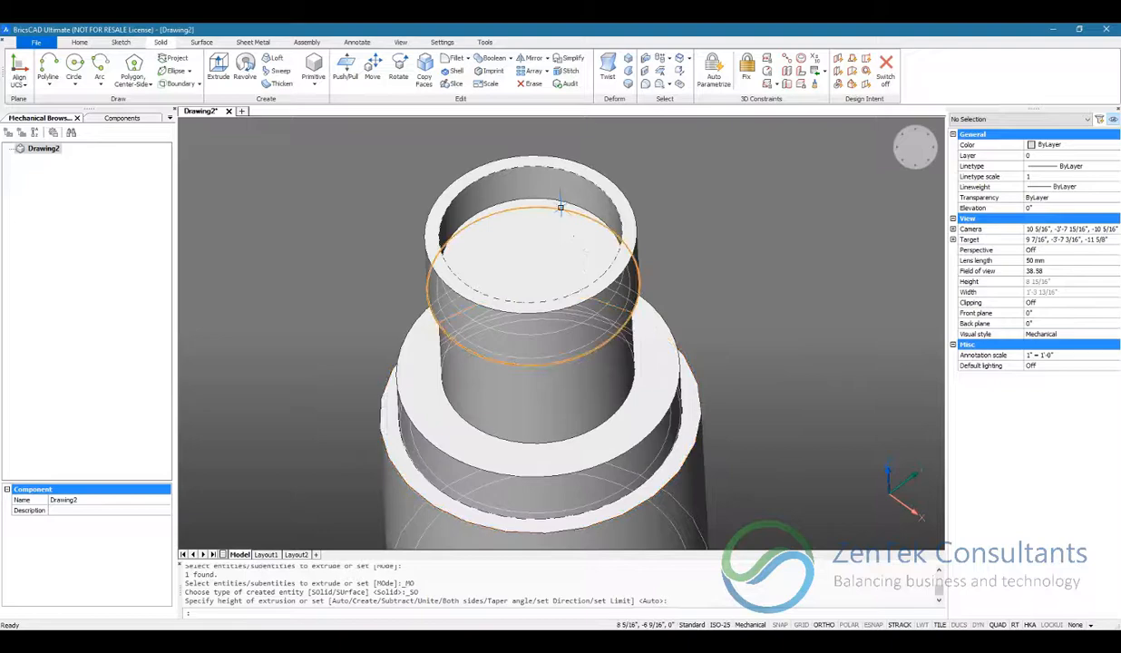
right_click(558, 207)
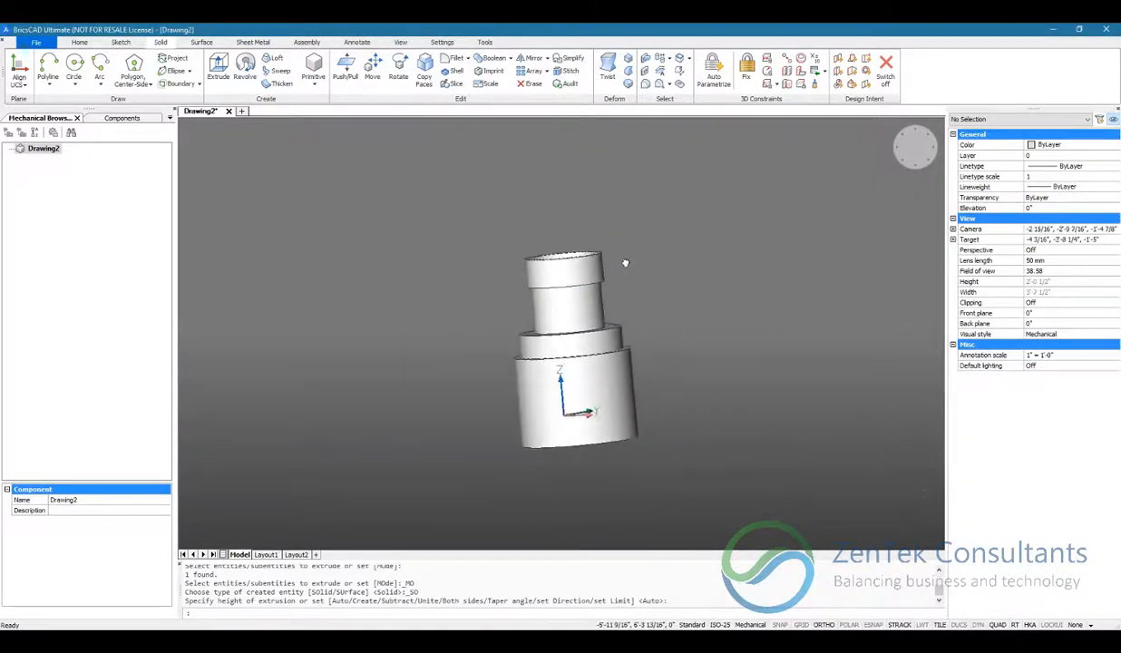
drag(571, 353, 562, 390)
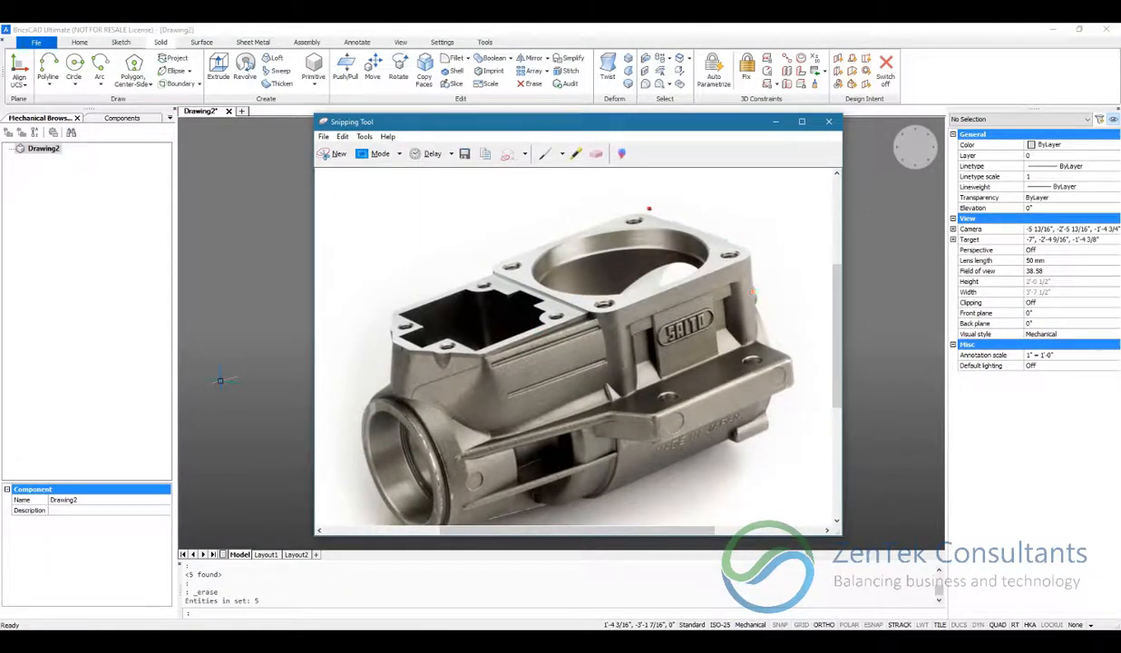
Close the reference photo again before placing the UCS on the body's bottom face
click(827, 120)
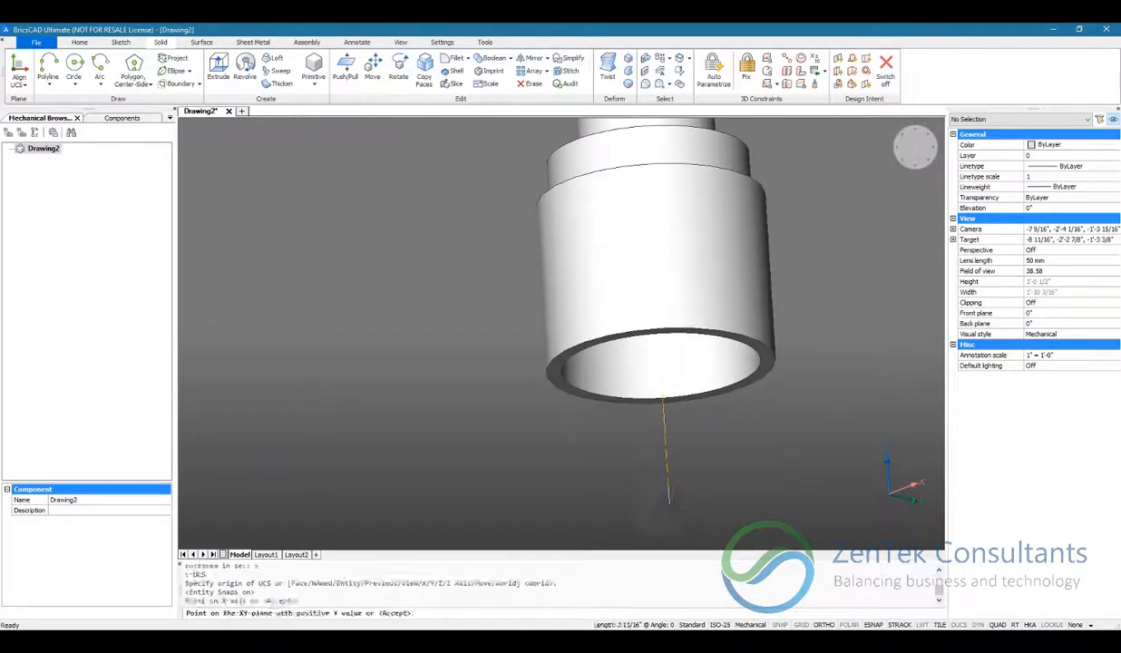
Set the UCS on the bottom face and draw a square polygon outline to extrude into the side block
click(662, 363)
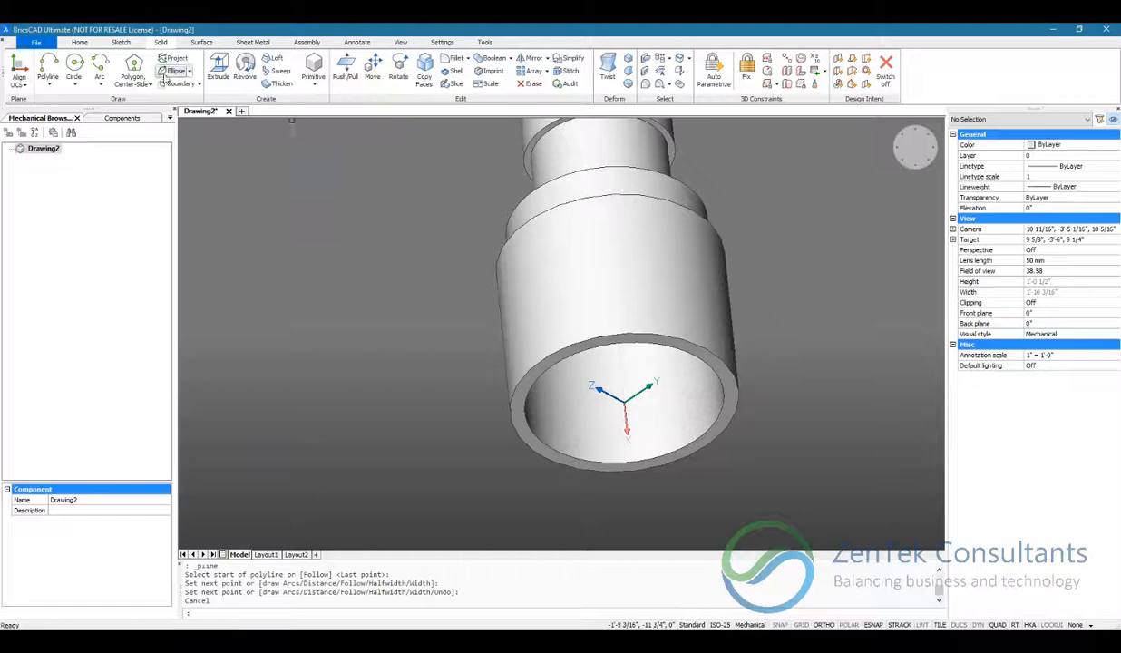
click(132, 63)
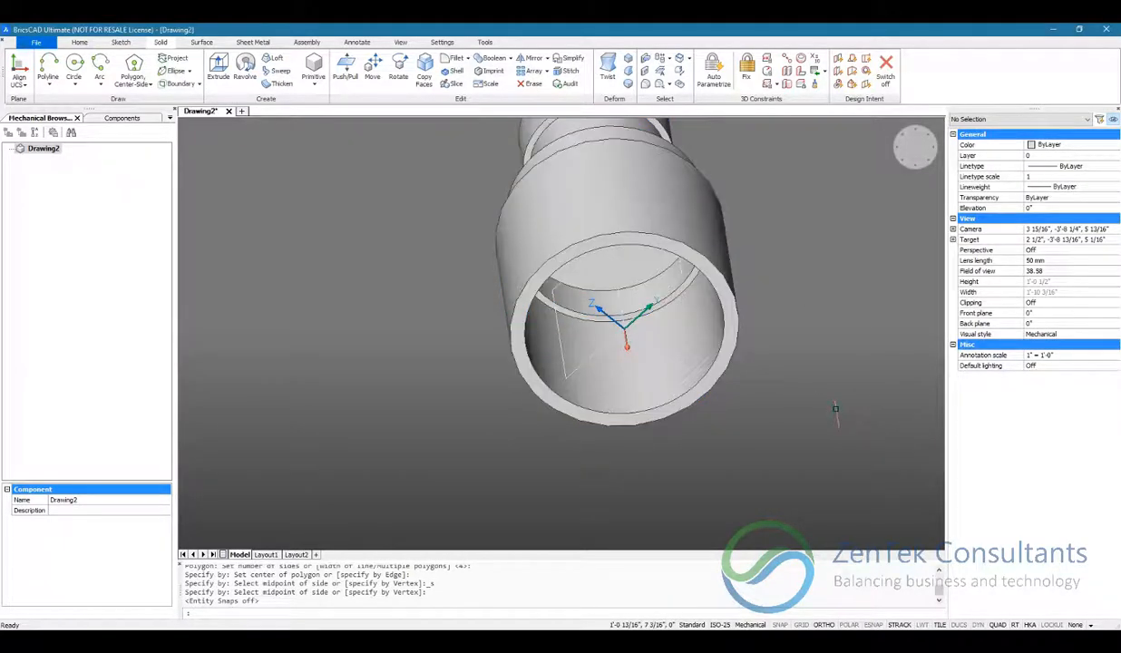
right_click(823, 407)
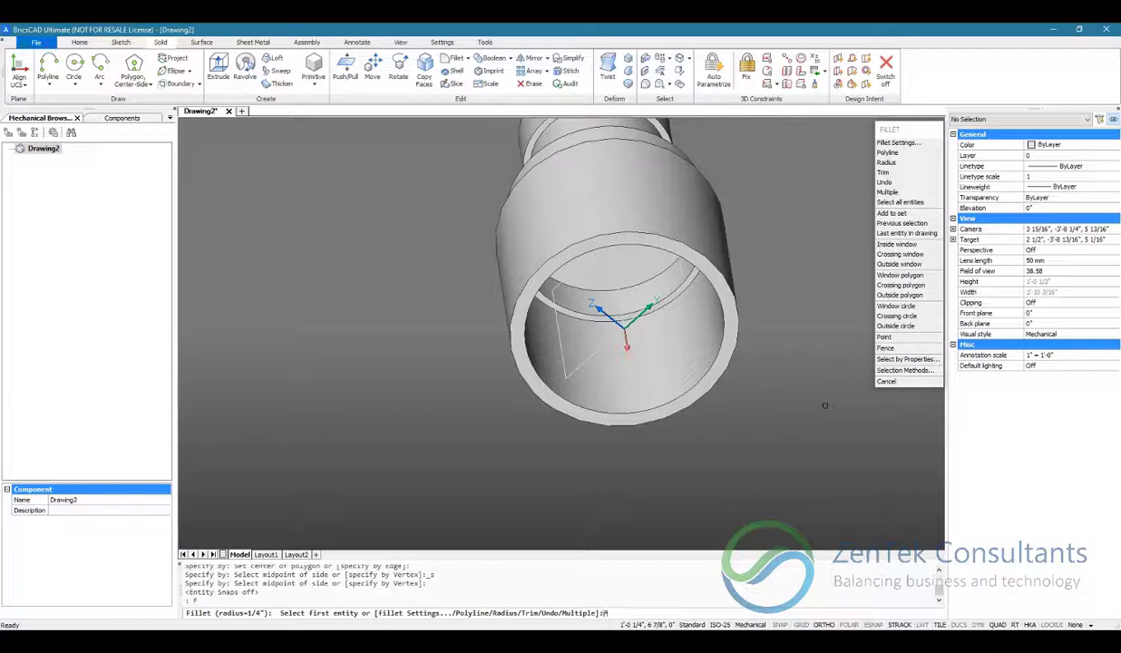
click(887, 152)
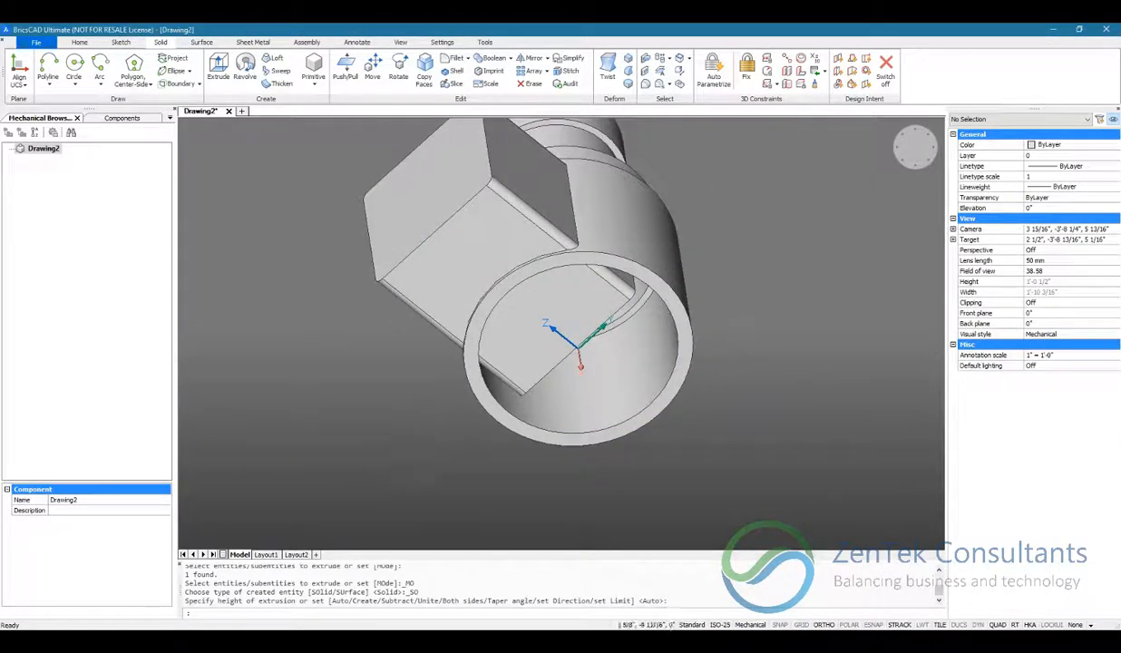
Draw a circle snapped to the wide bore's inner edge to cut the block clear of the bore
drag(563, 326, 599, 372)
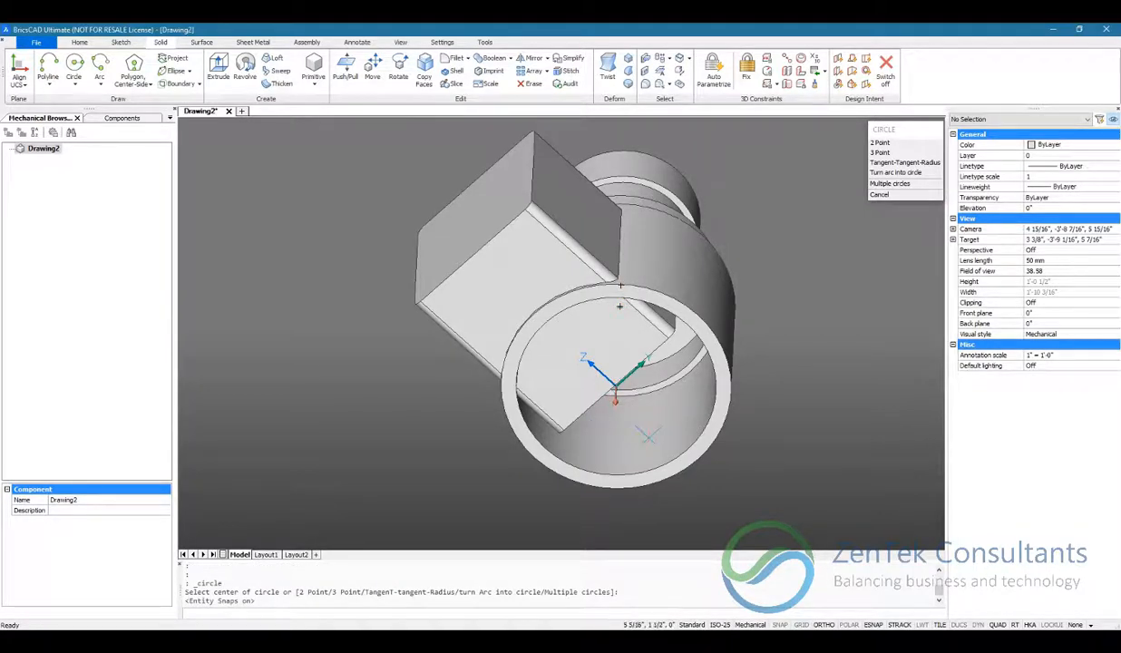
click(616, 399)
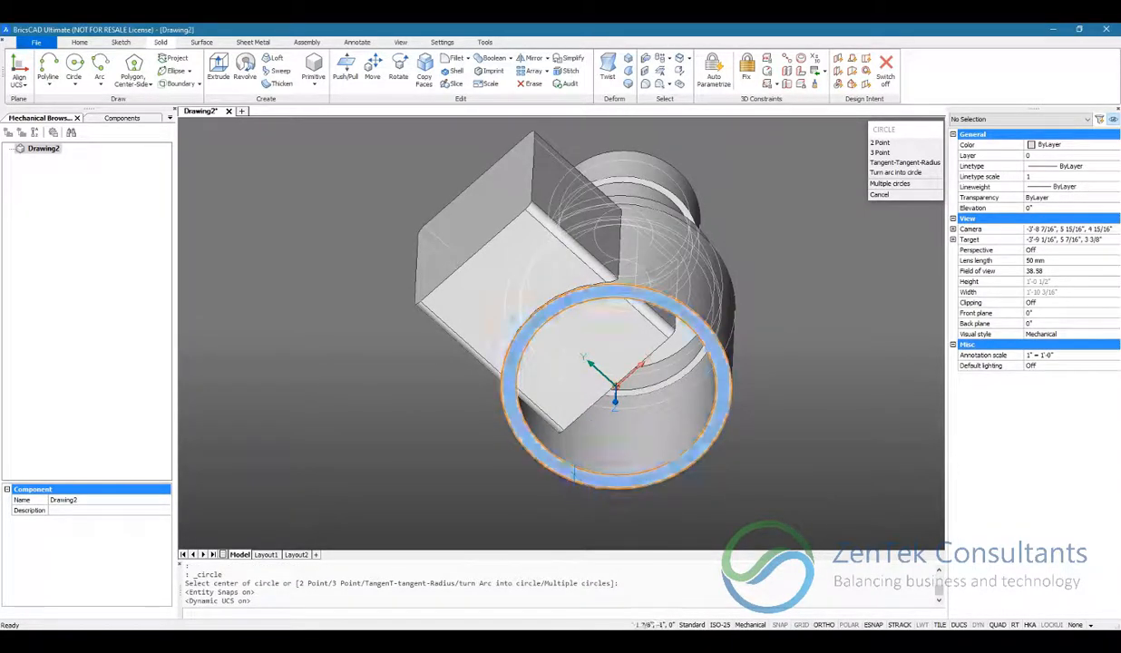
click(617, 396)
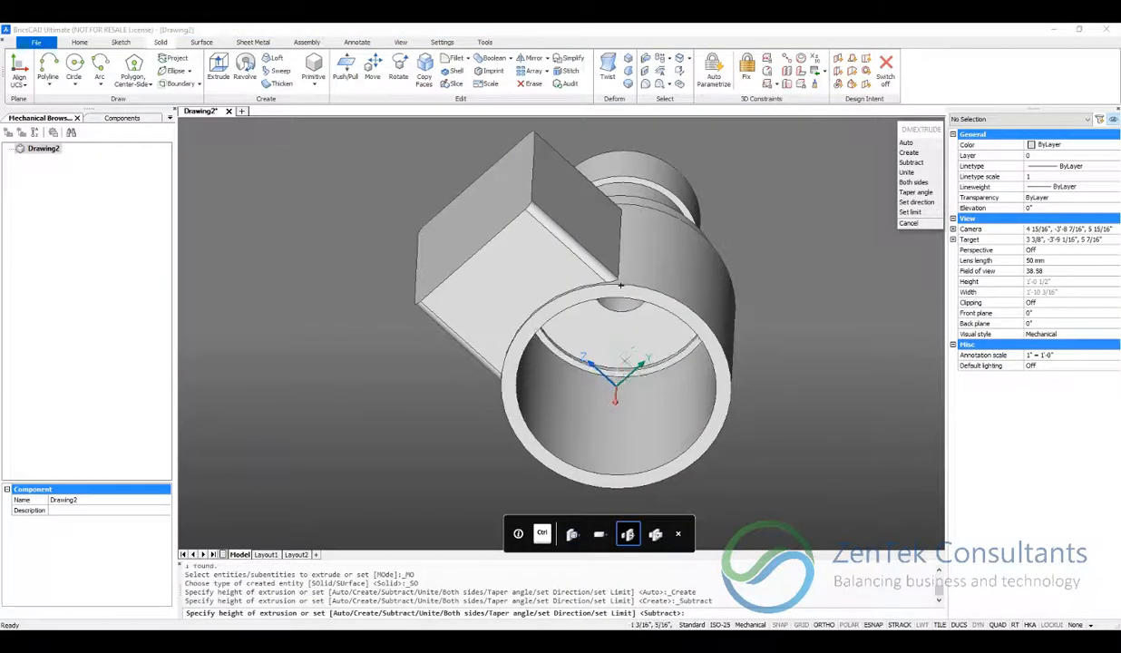
mouse_move(617, 375)
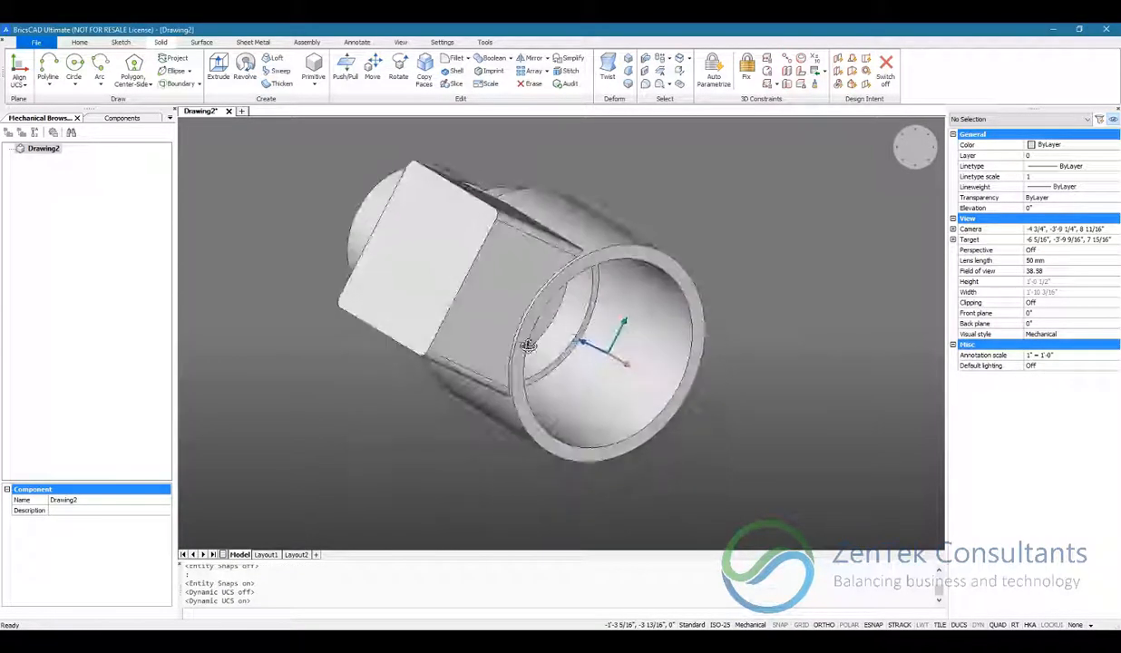
Bore a round hole at the centre of the square block's end face and inspect the result
drag(526, 344, 623, 282)
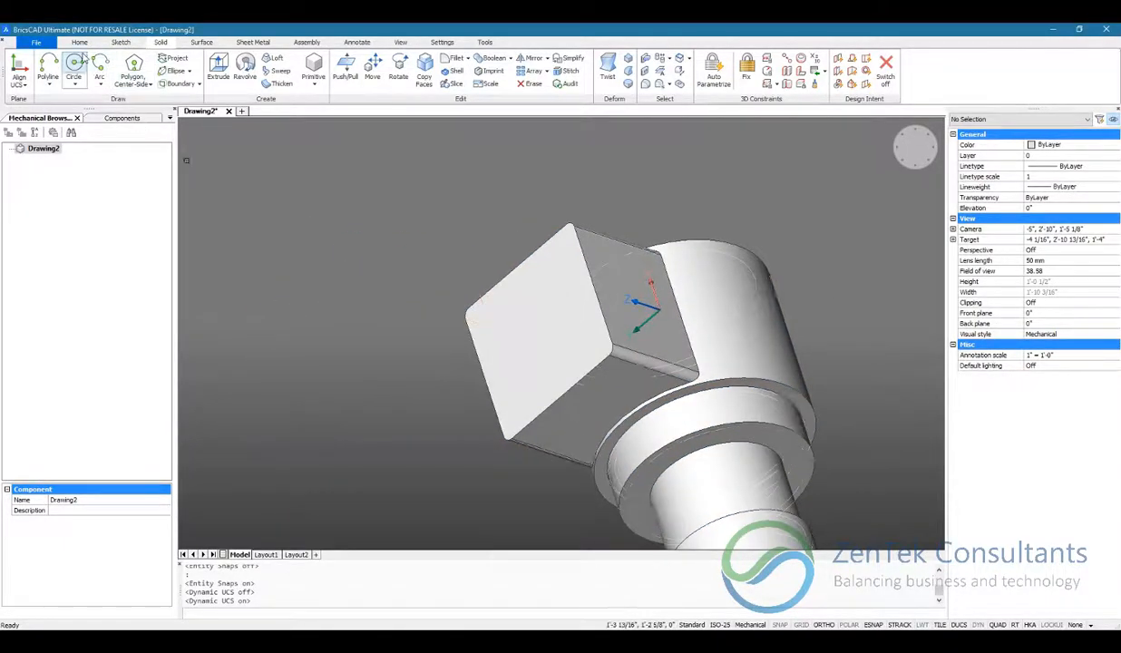
click(73, 64)
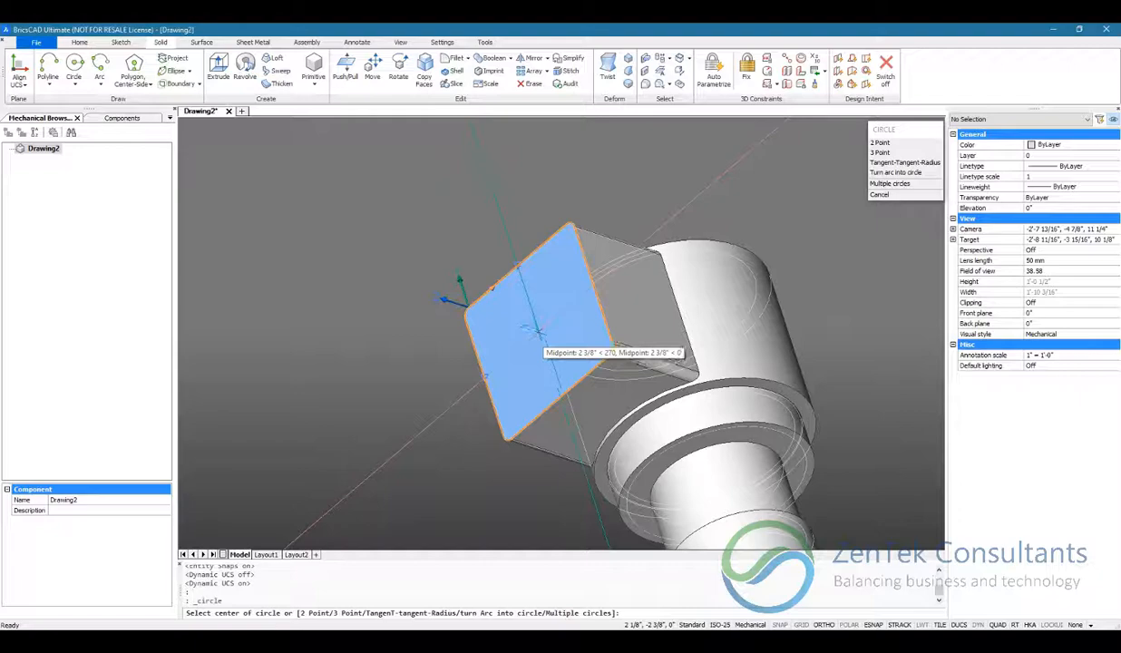
click(533, 326)
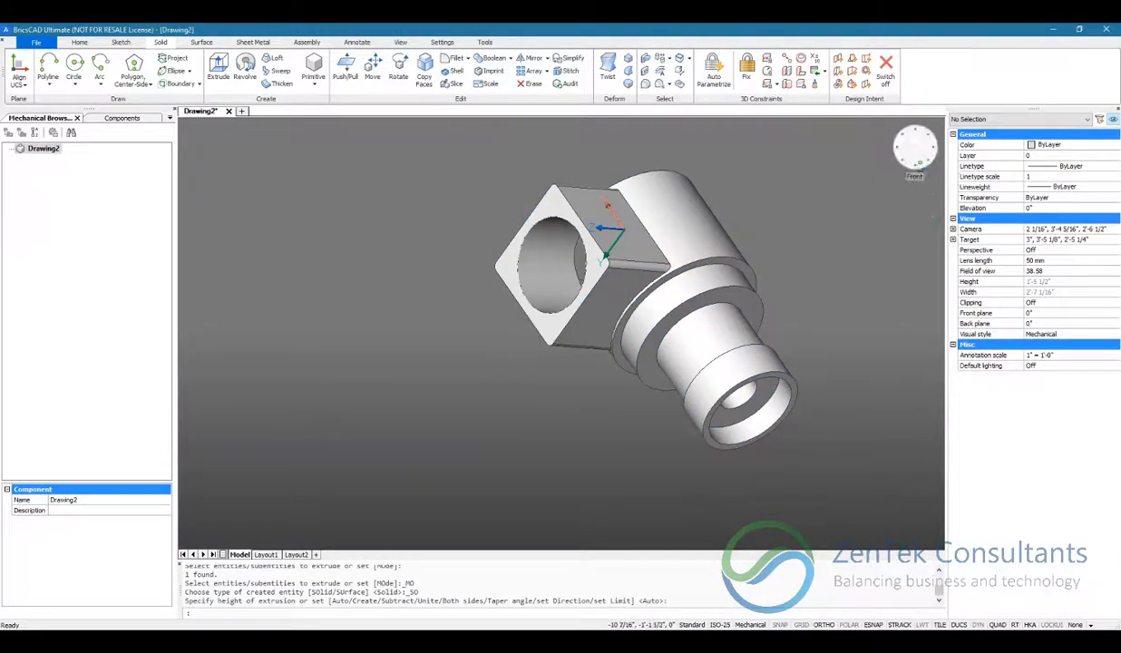
drag(616, 263, 562, 362)
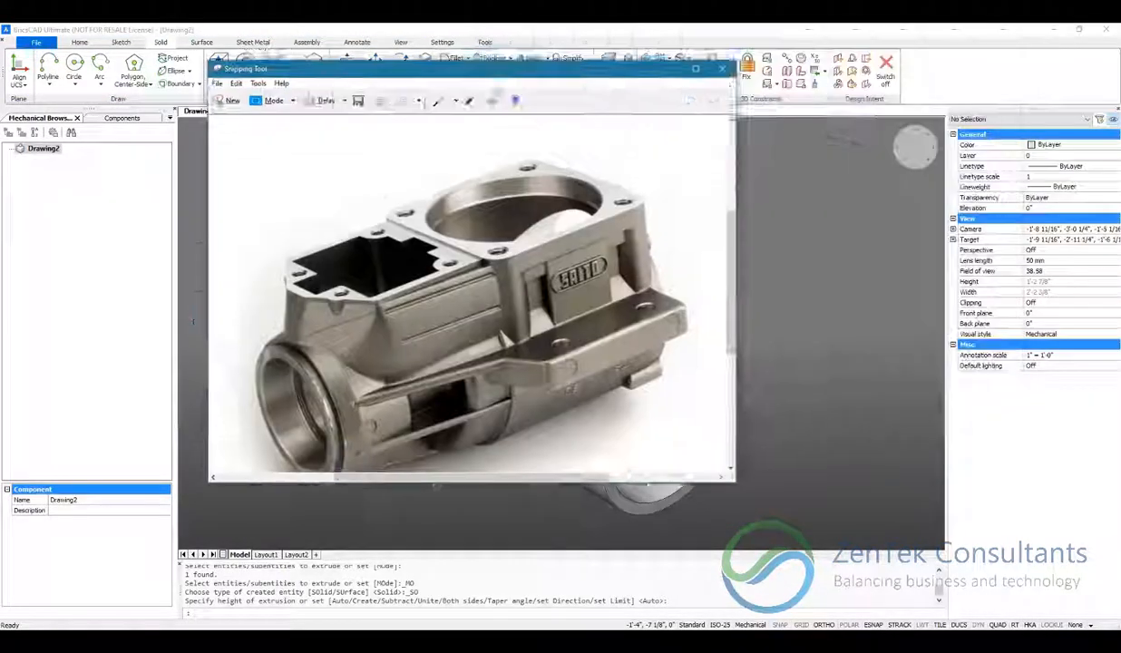
click(721, 69)
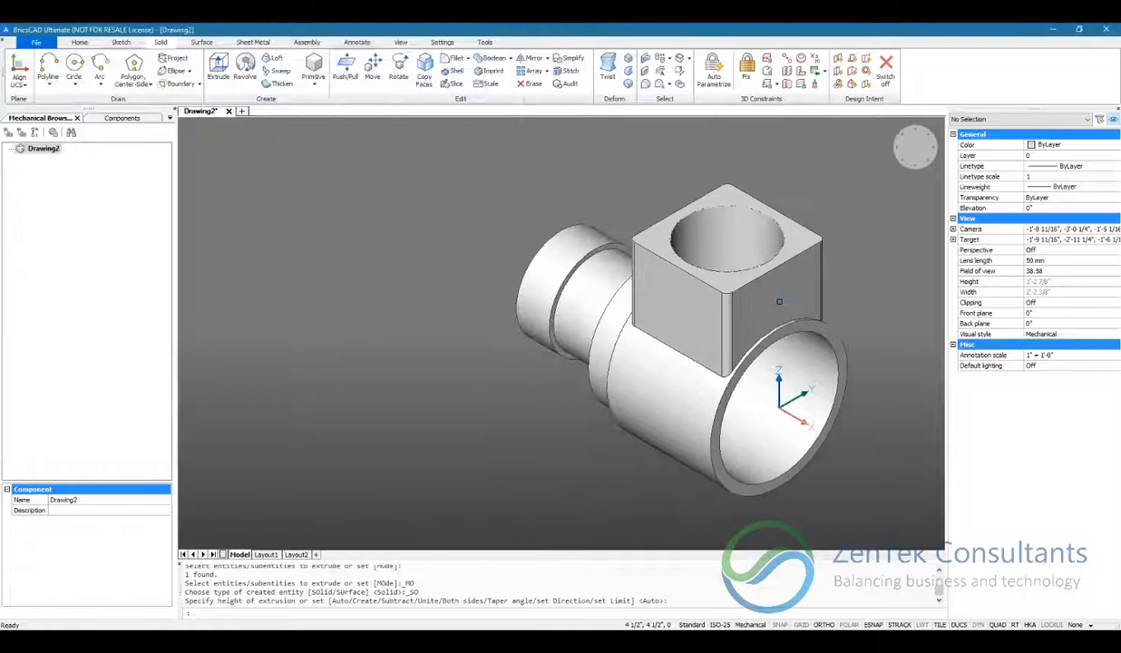